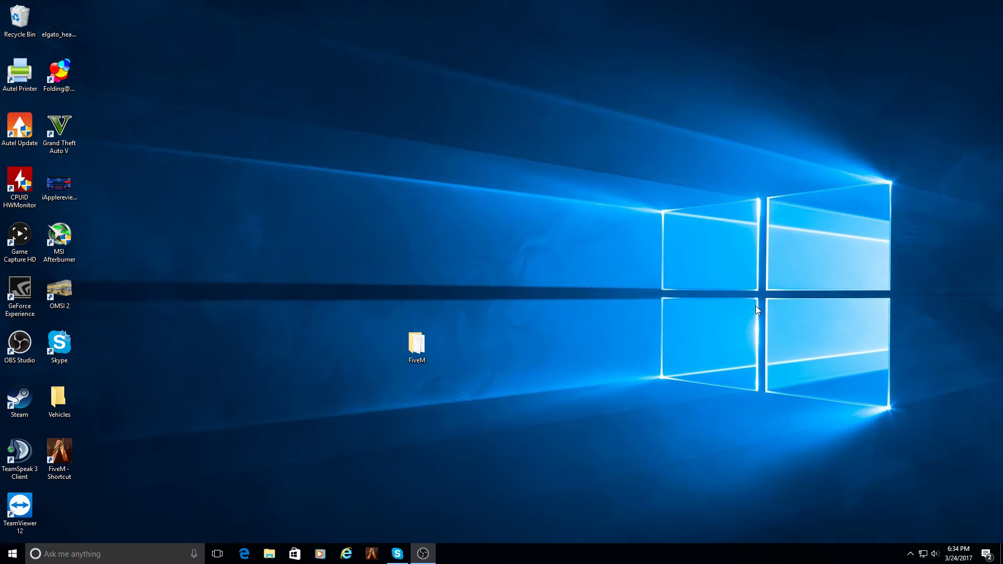
mouse_move(582, 433)
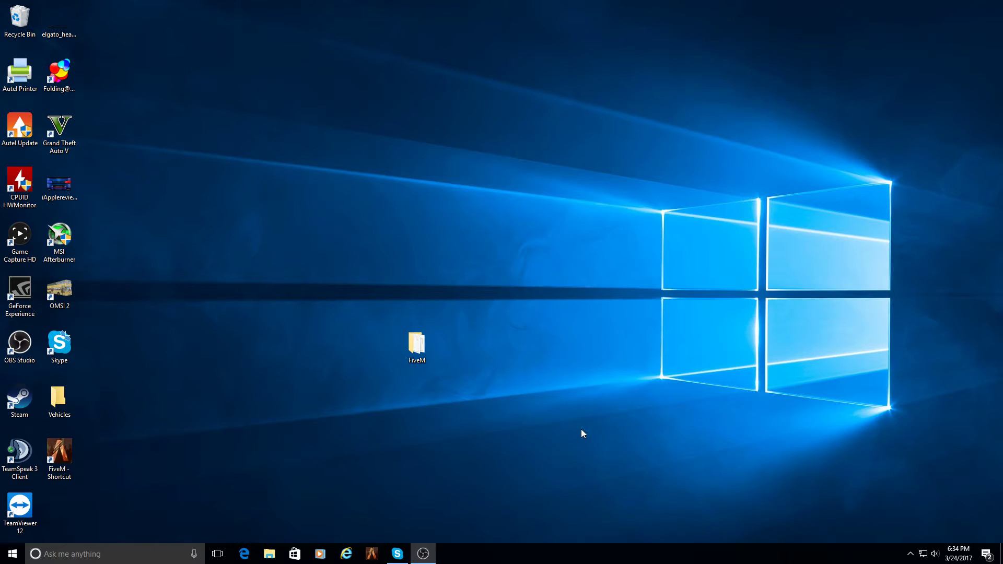
mouse_move(558, 429)
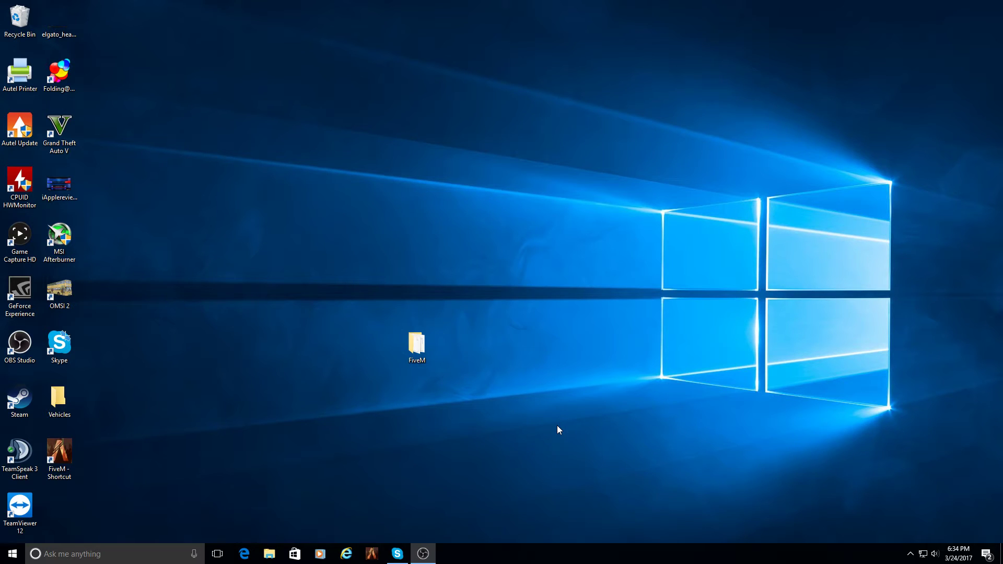
mouse_move(467, 322)
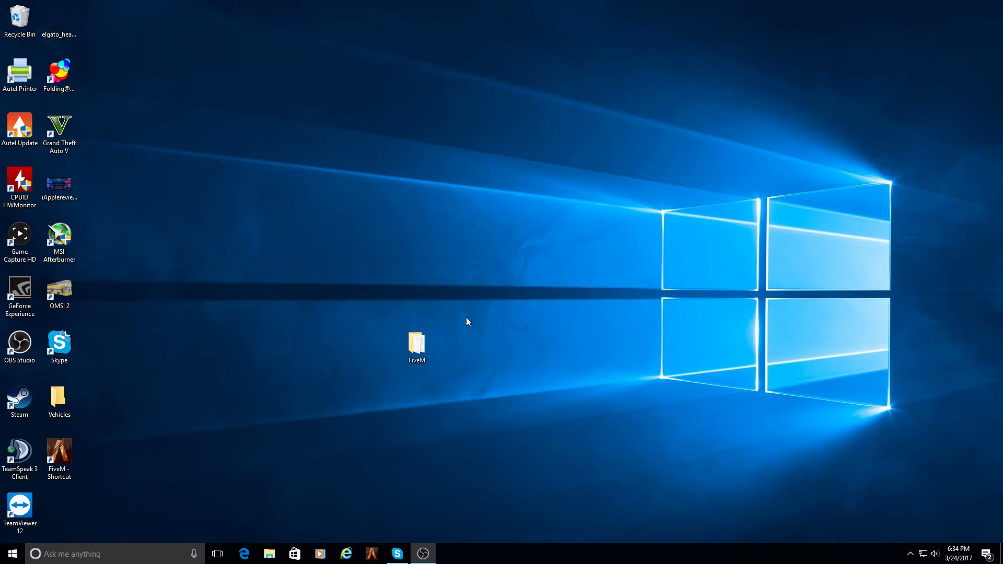
mouse_move(462, 298)
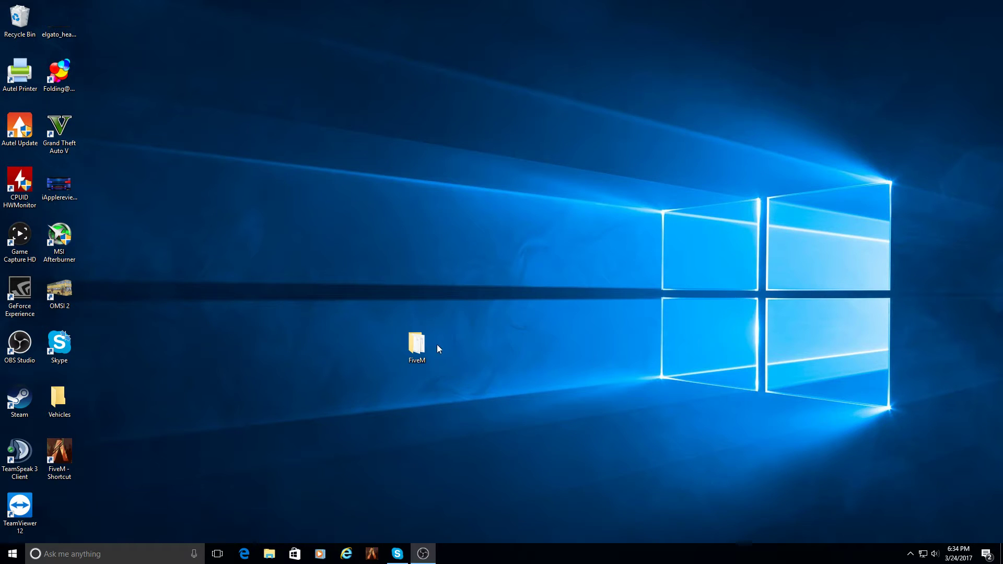
Drag the FiveM folder icon to a lower spot on the desktop
drag(416, 345, 456, 402)
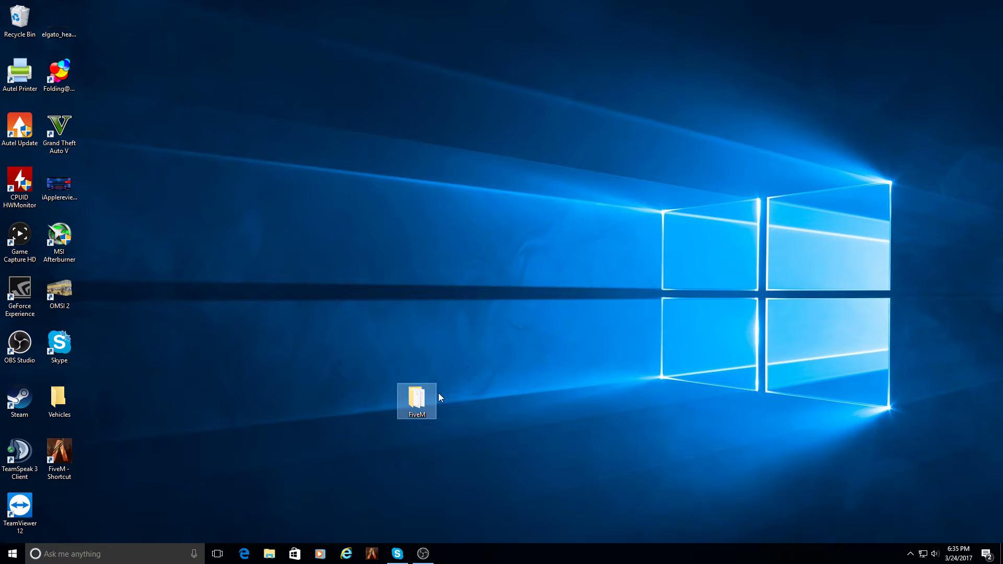
Browse FiveM > plugins > ELS > pack_default vehicle files, then go back to plugins
double_click(416, 401)
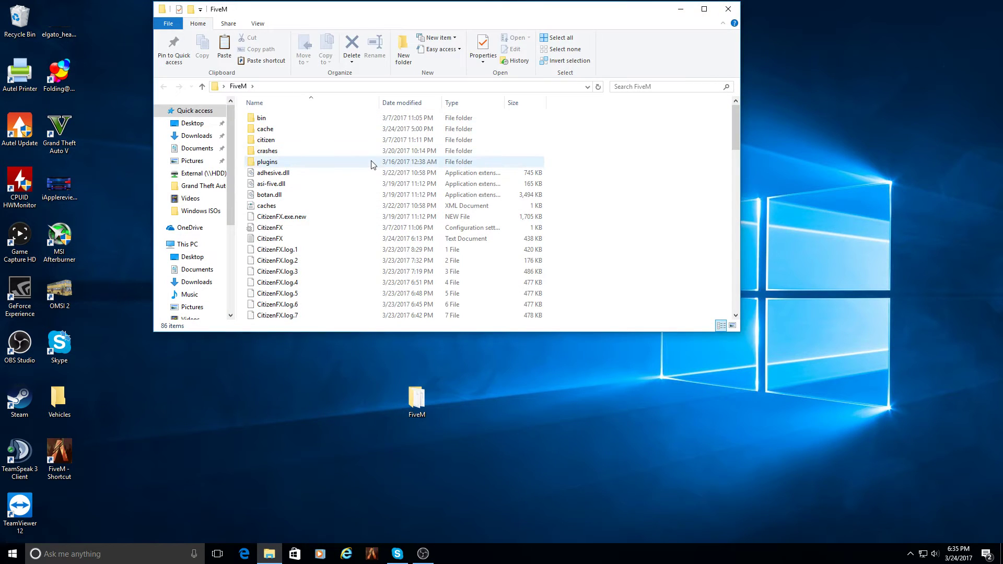
double_click(267, 162)
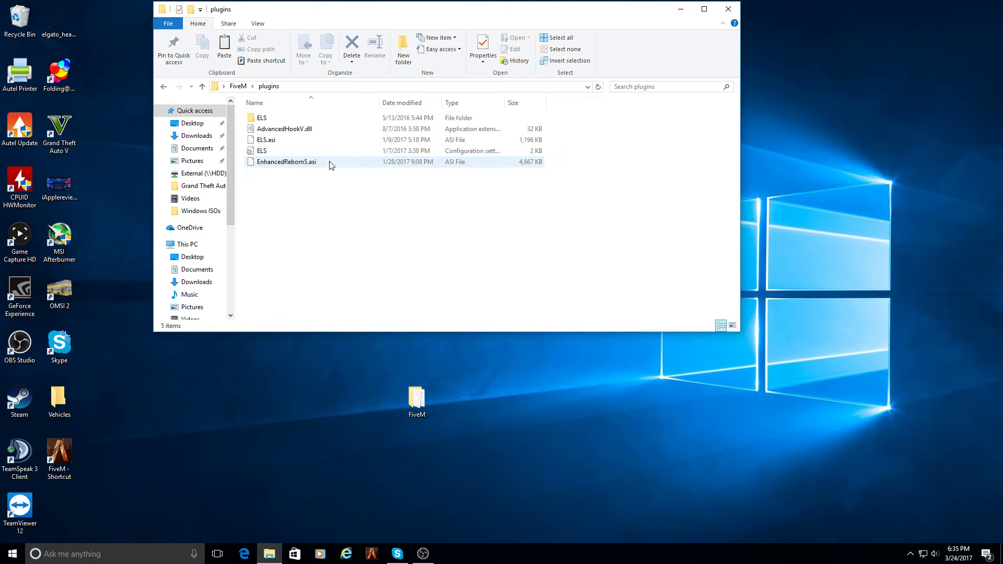
click(261, 117)
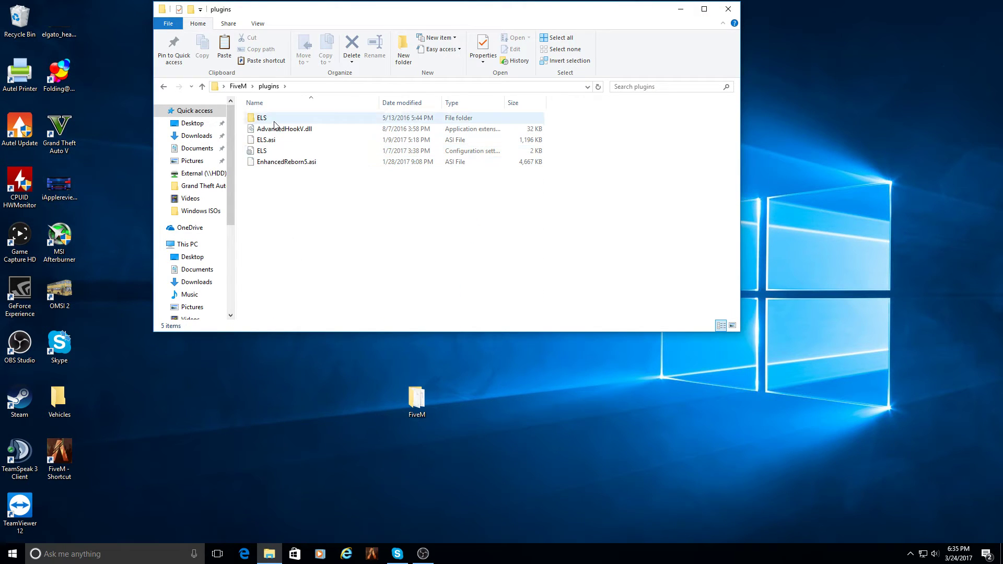
mouse_move(261, 117)
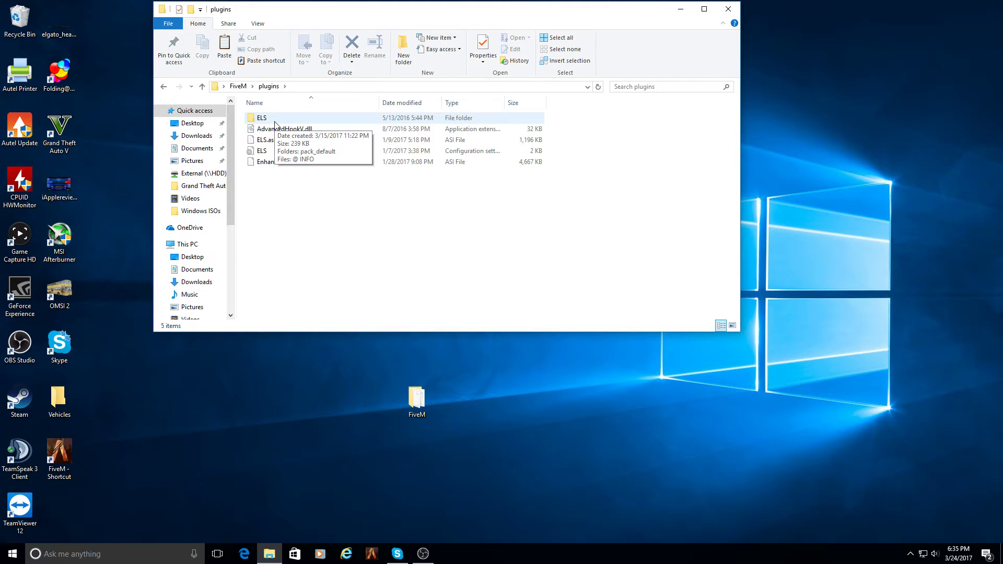
double_click(261, 117)
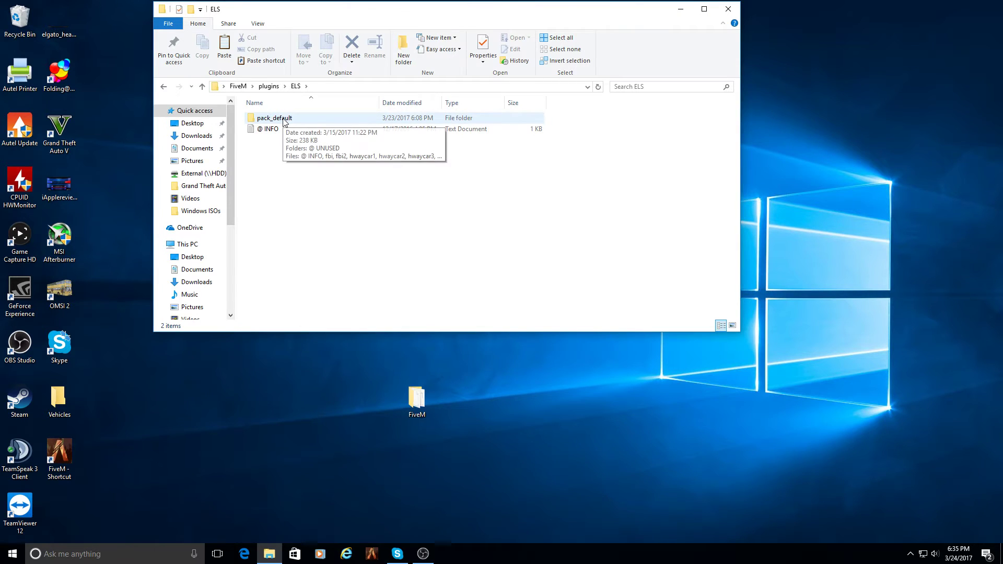
double_click(273, 117)
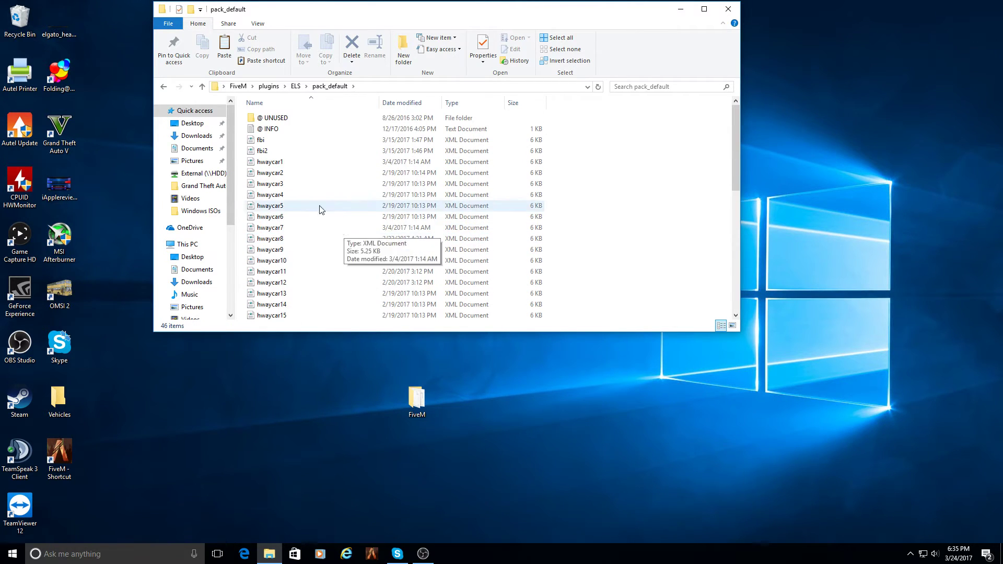
scroll(down, 3)
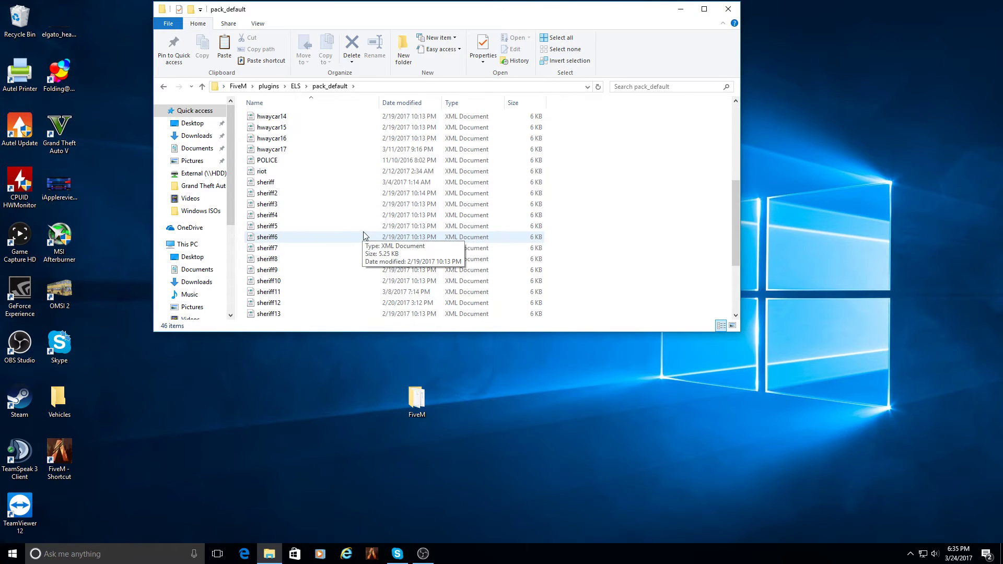
scroll(down, 3)
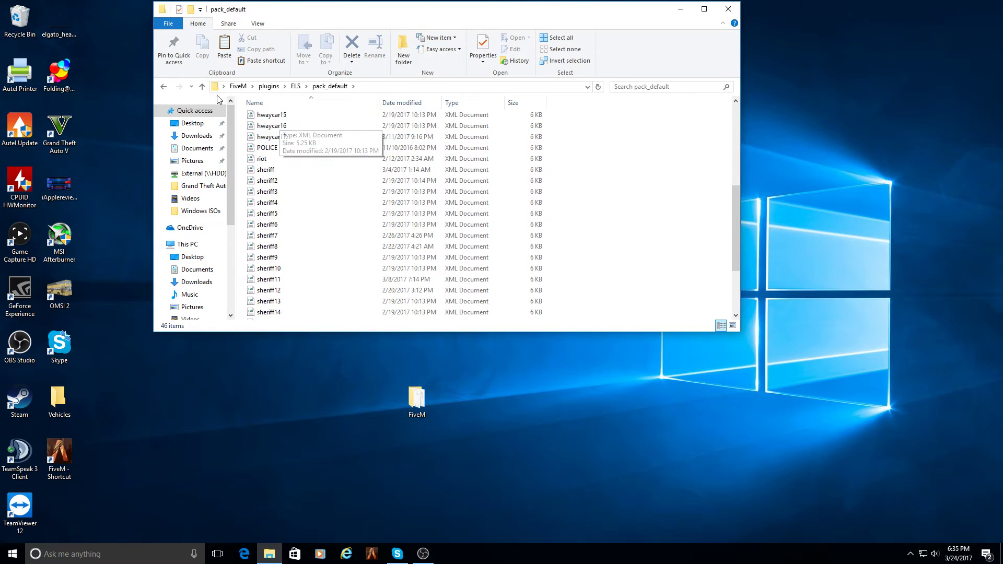
click(165, 86)
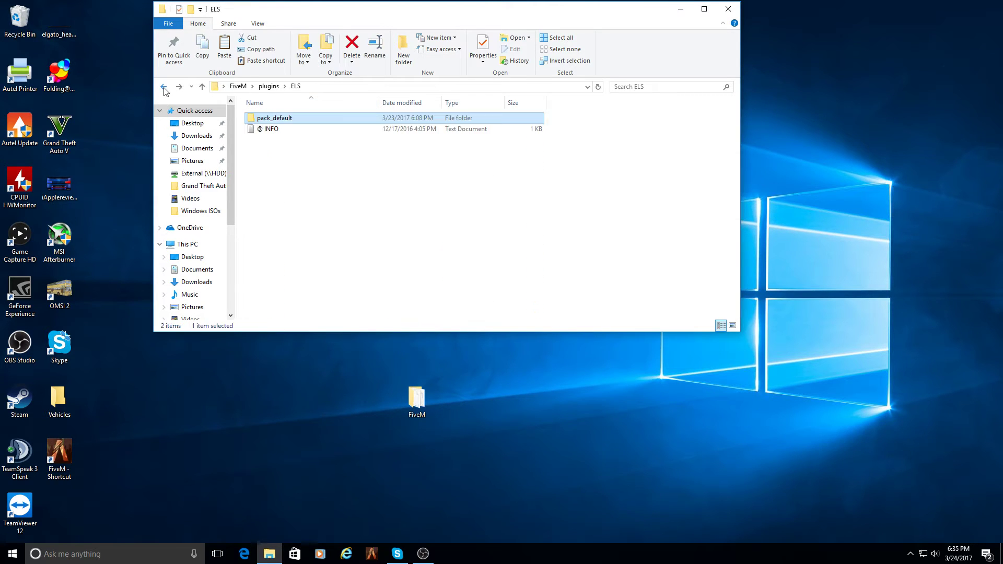
click(163, 86)
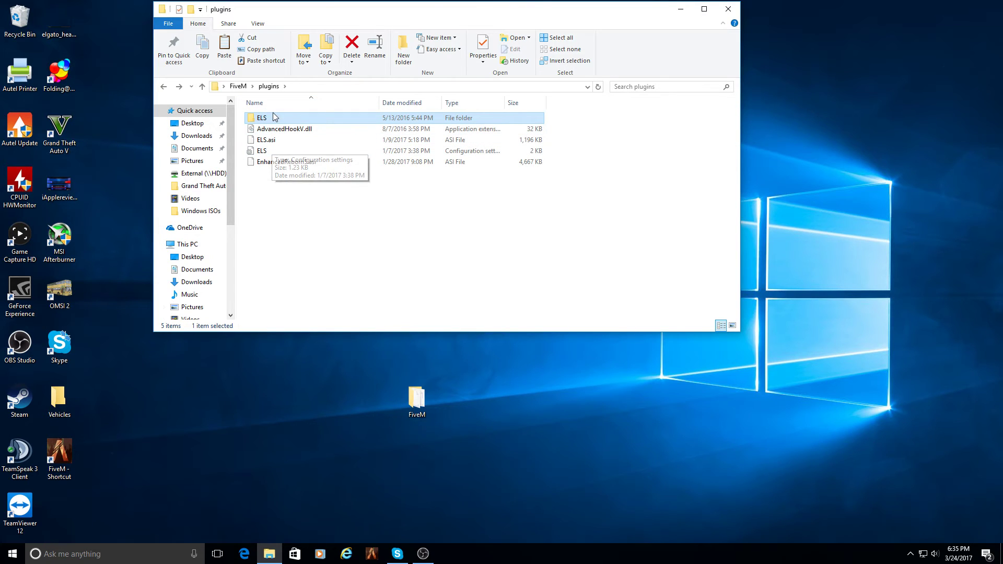
mouse_move(276, 146)
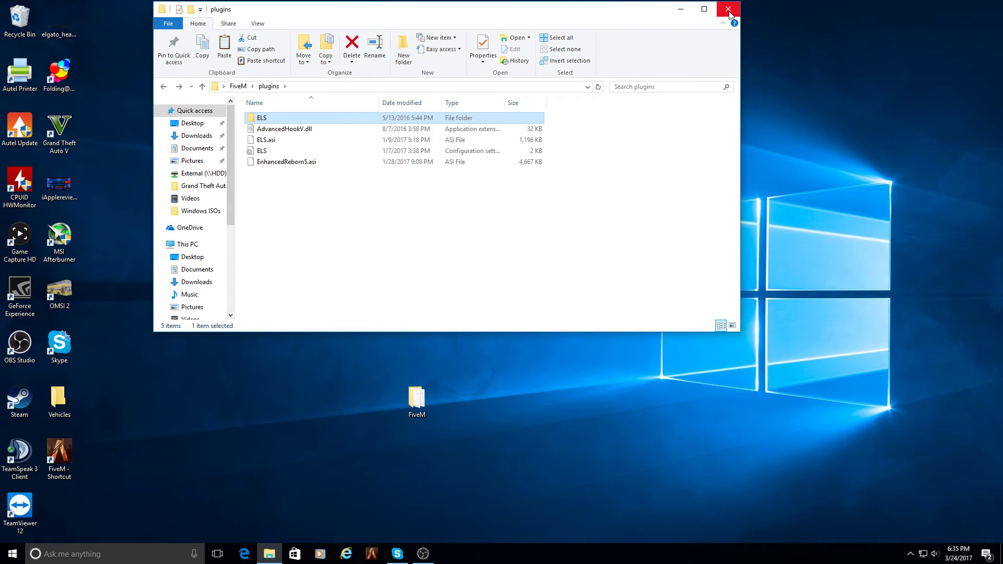
Close the plugins window and browse C: > Program Files (x86) > Steam > steamapps > common
click(728, 9)
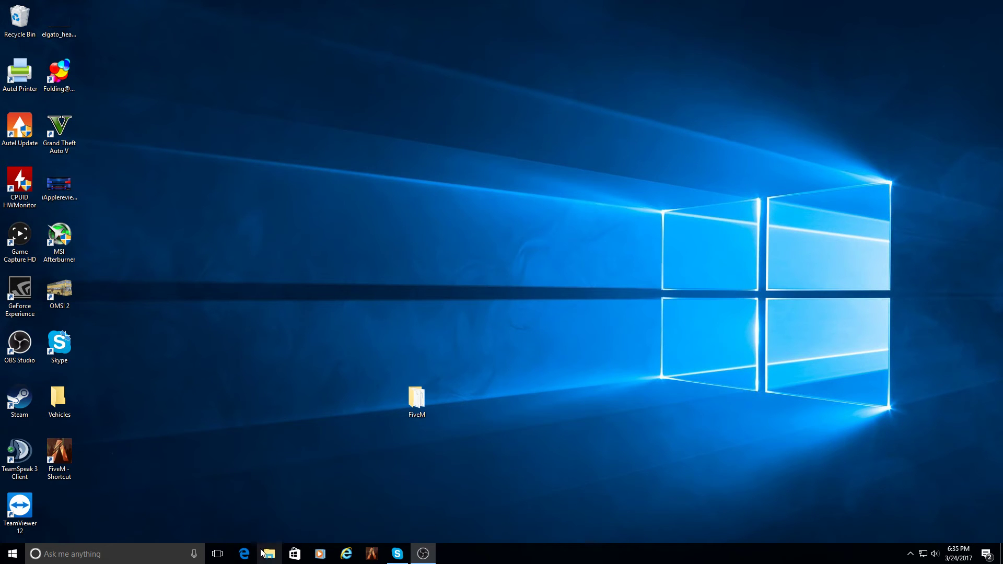
click(268, 553)
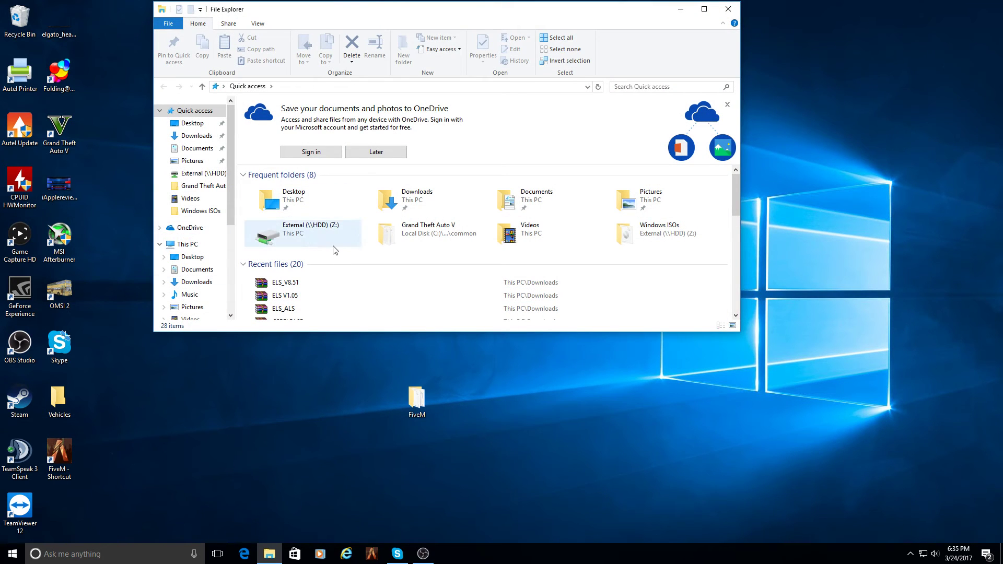
click(188, 210)
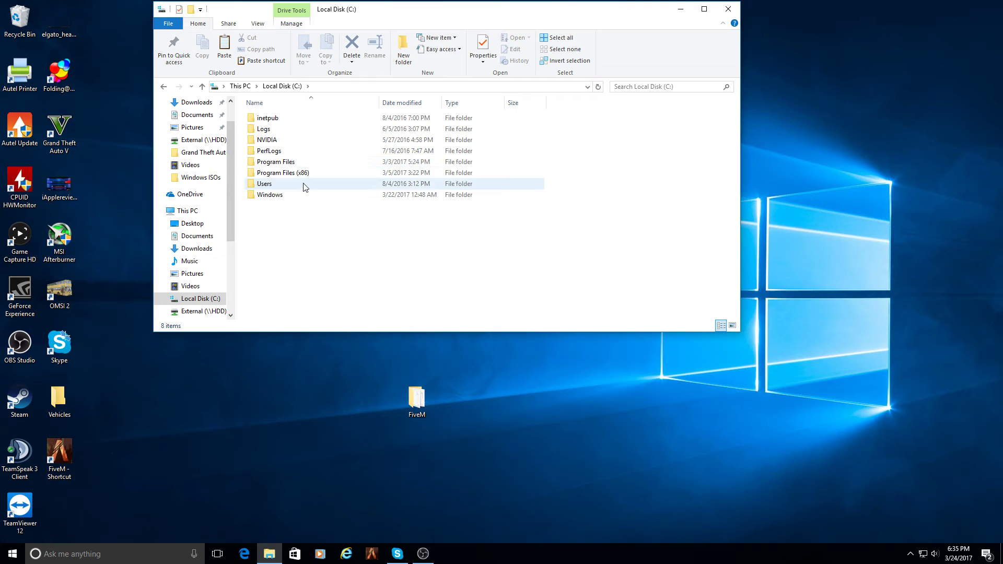
click(282, 173)
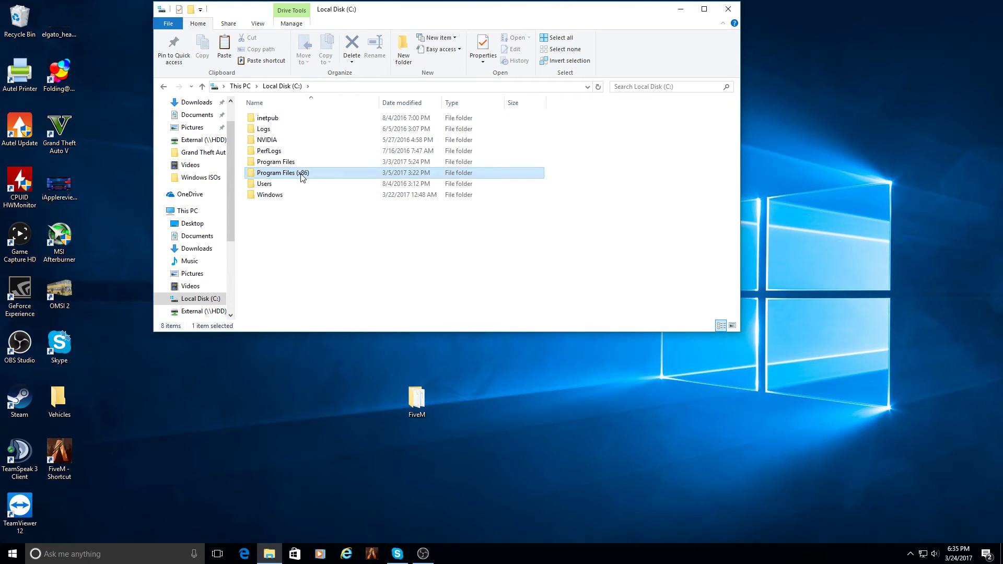
double_click(282, 173)
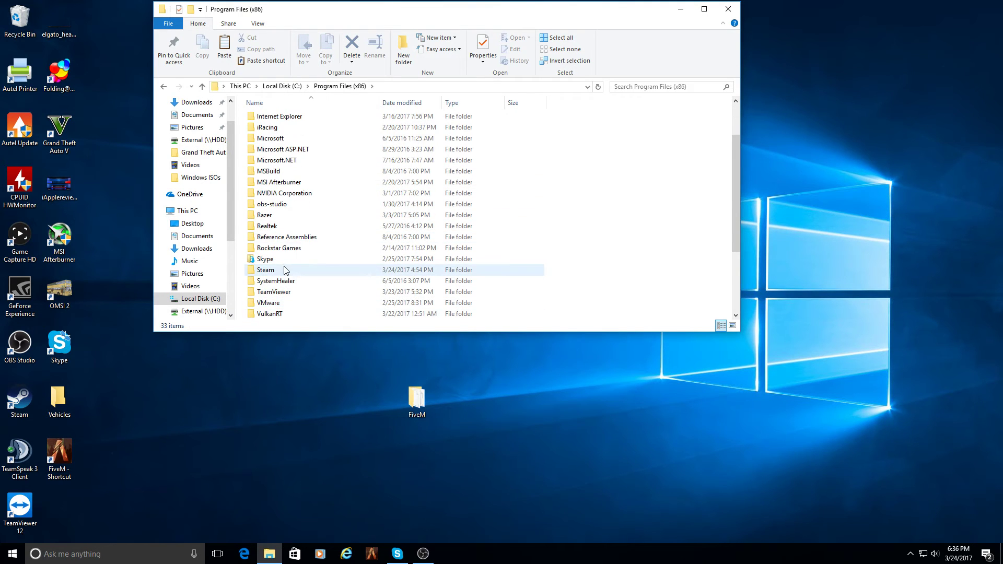
double_click(266, 270)
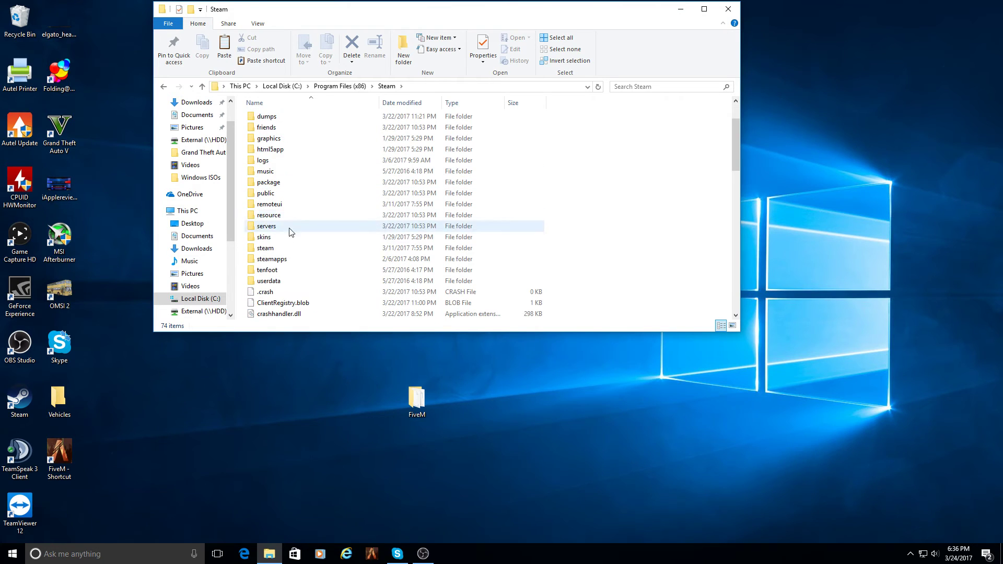
double_click(271, 259)
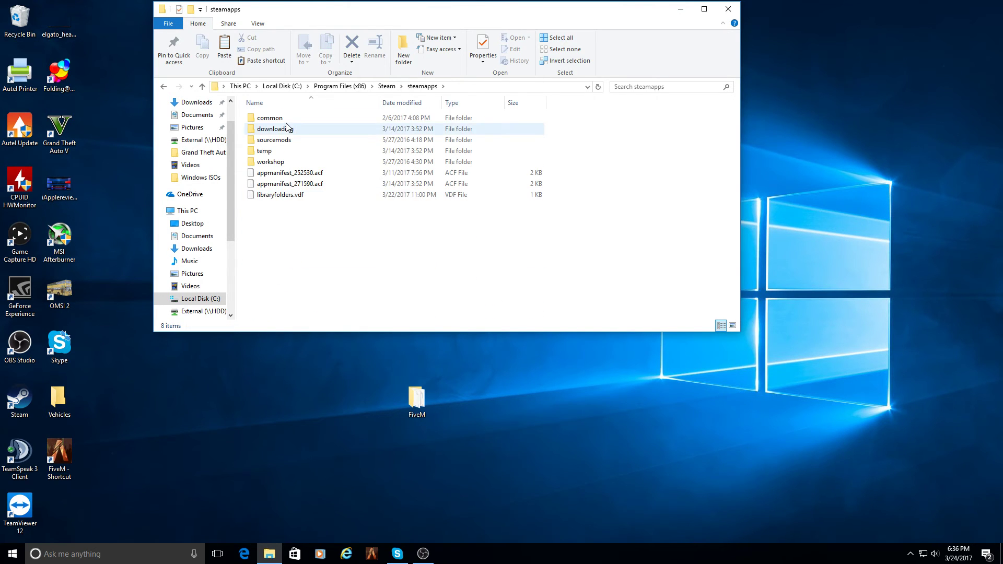
double_click(269, 117)
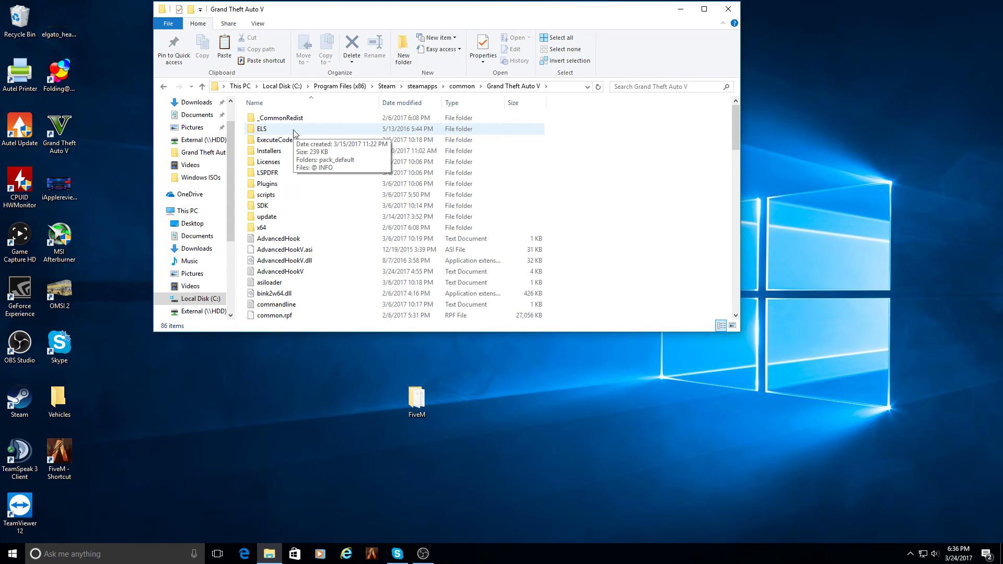
Open ELS > pack_default in the Grand Theft Auto V folder and scroll its vehicle files
double_click(261, 129)
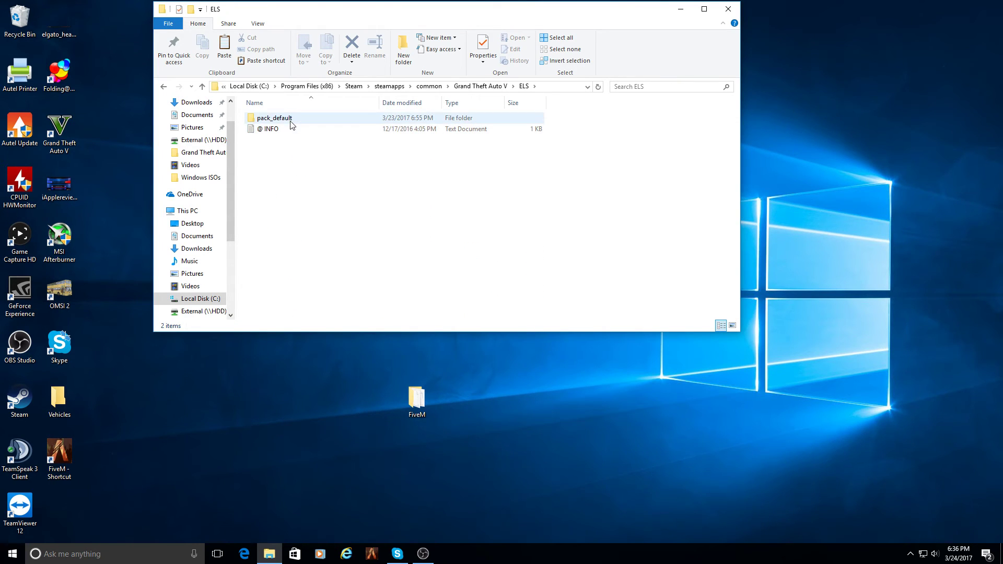
mouse_move(283, 123)
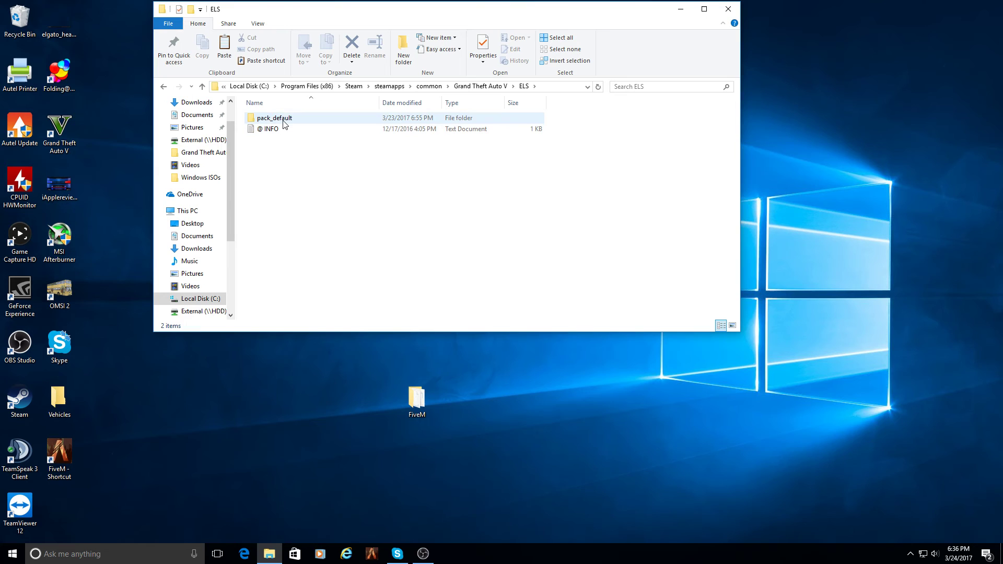
double_click(273, 117)
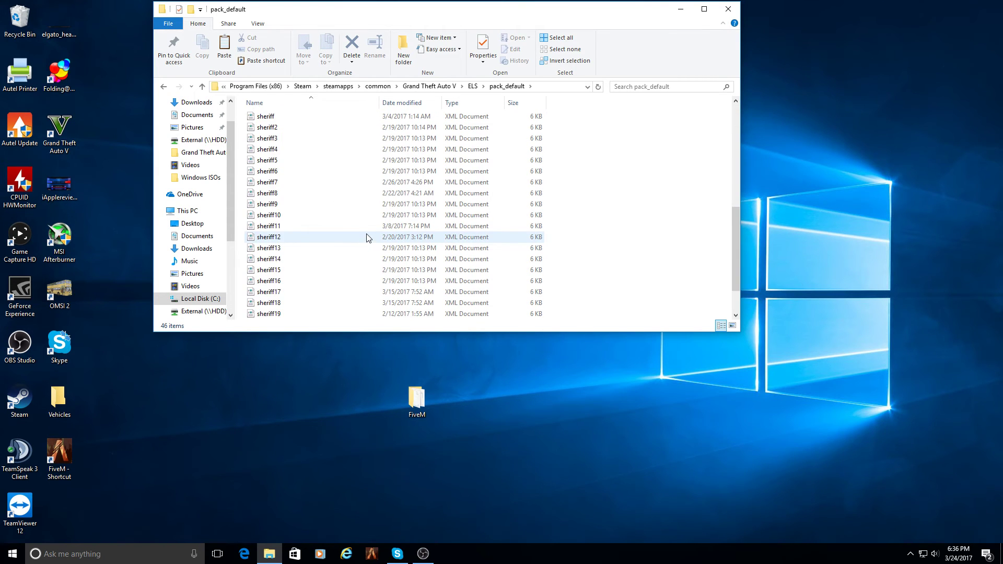
scroll(down, 3)
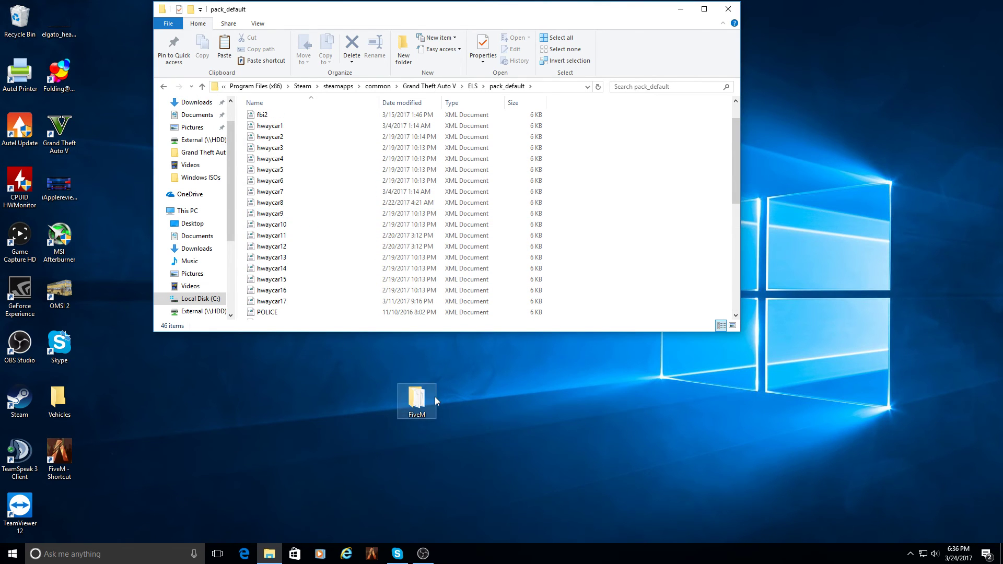
Open the desktop FiveM folder's plugins and ELS pack_default for comparison, then close the windows
double_click(417, 401)
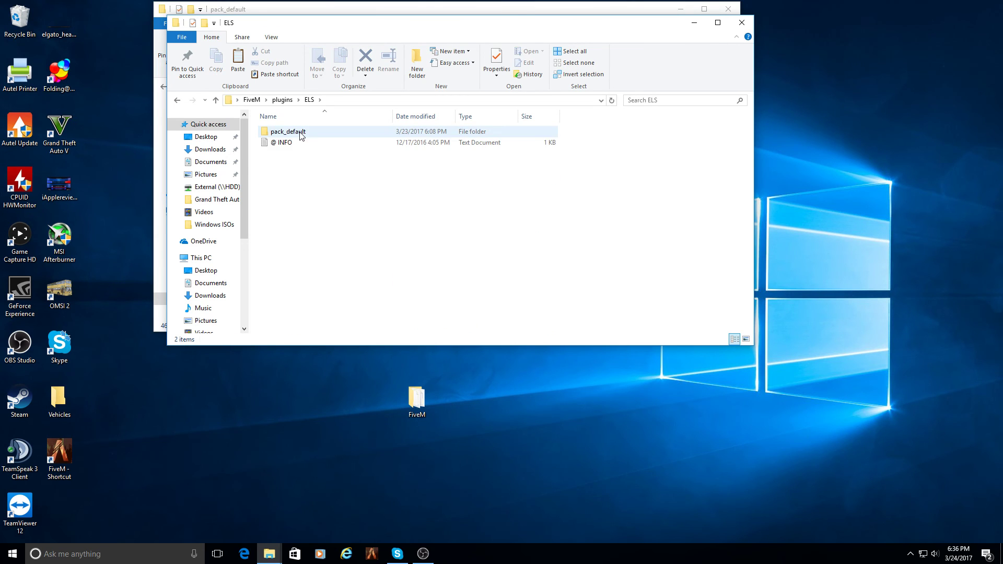
double_click(288, 131)
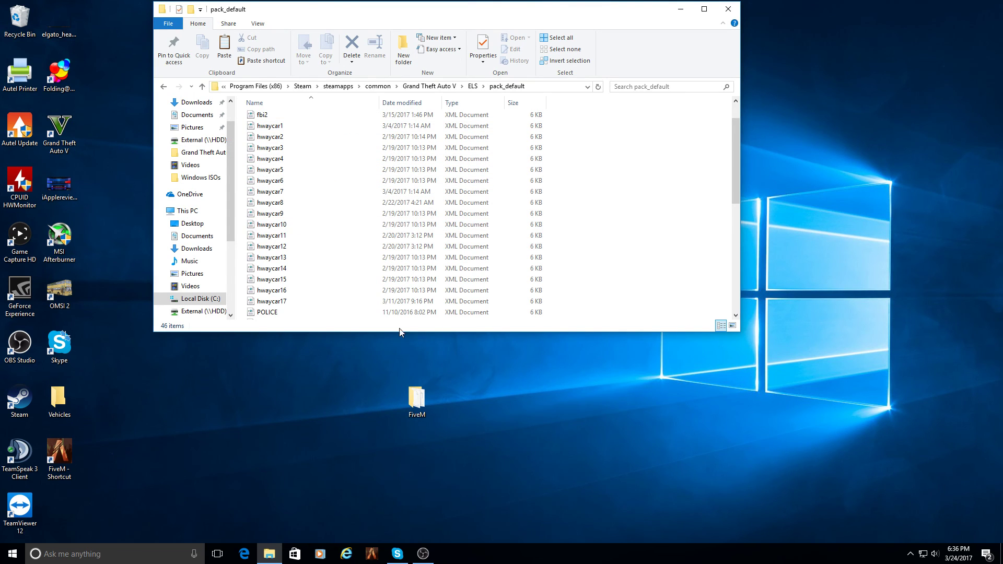
double_click(415, 399)
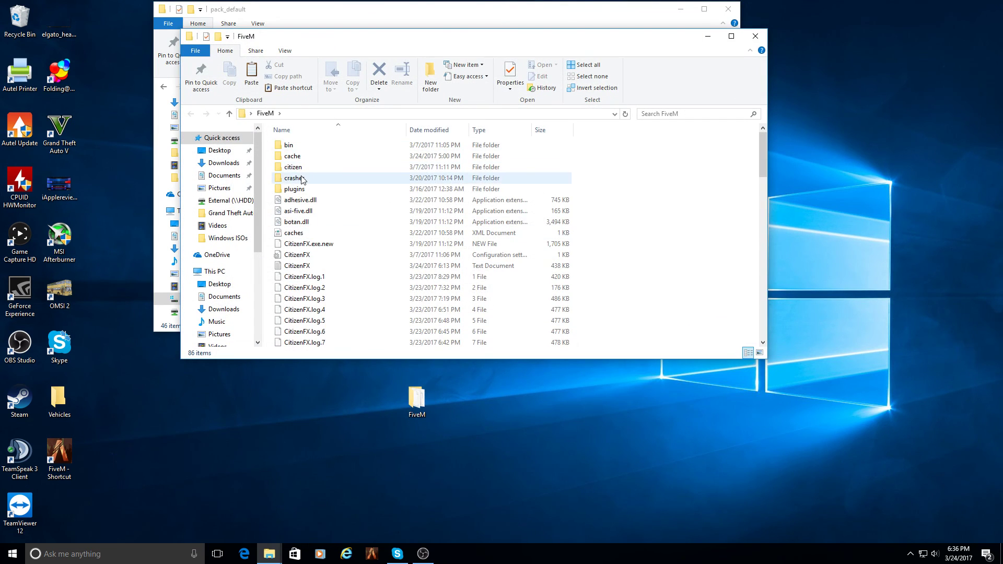
double_click(294, 178)
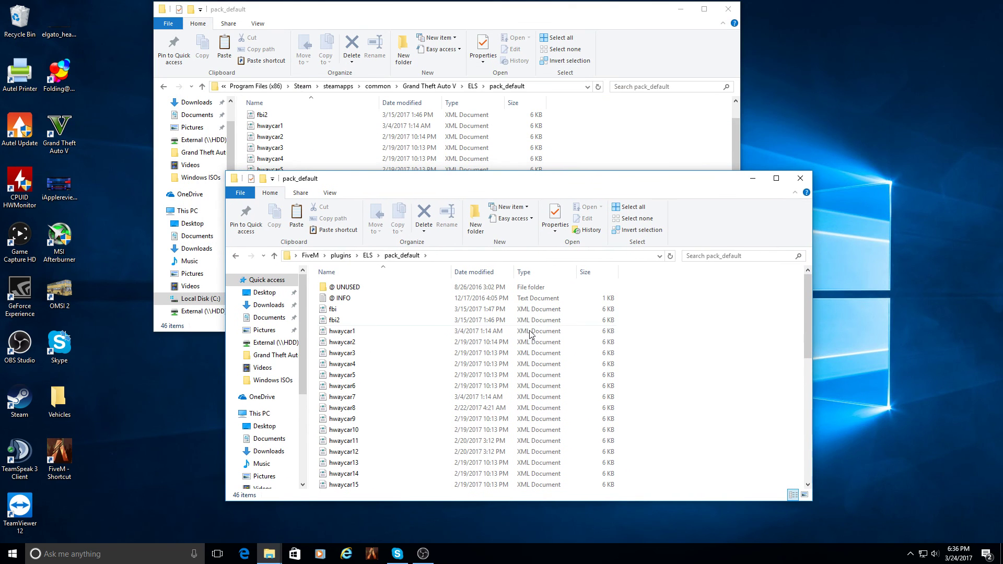
click(798, 178)
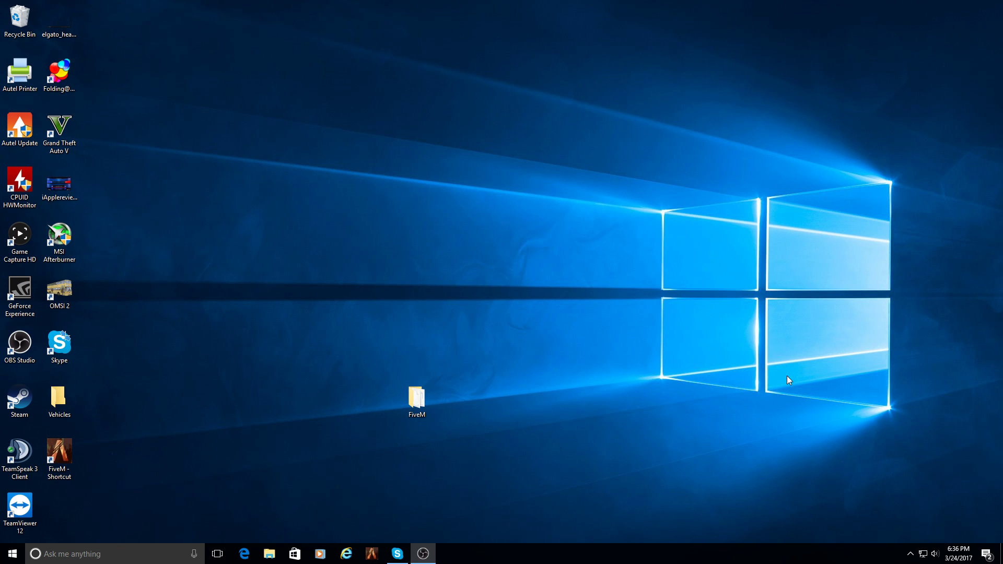
mouse_move(969, 385)
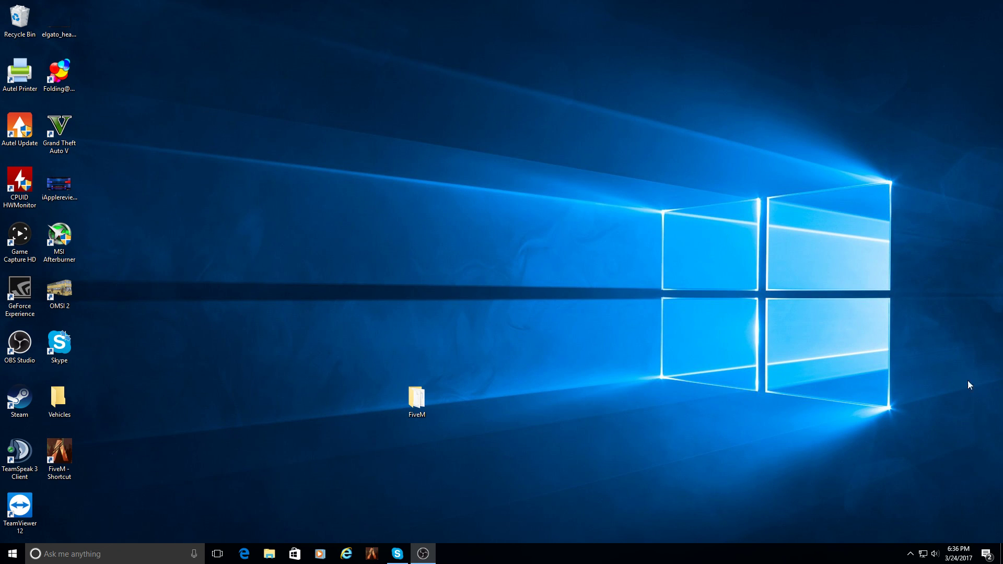